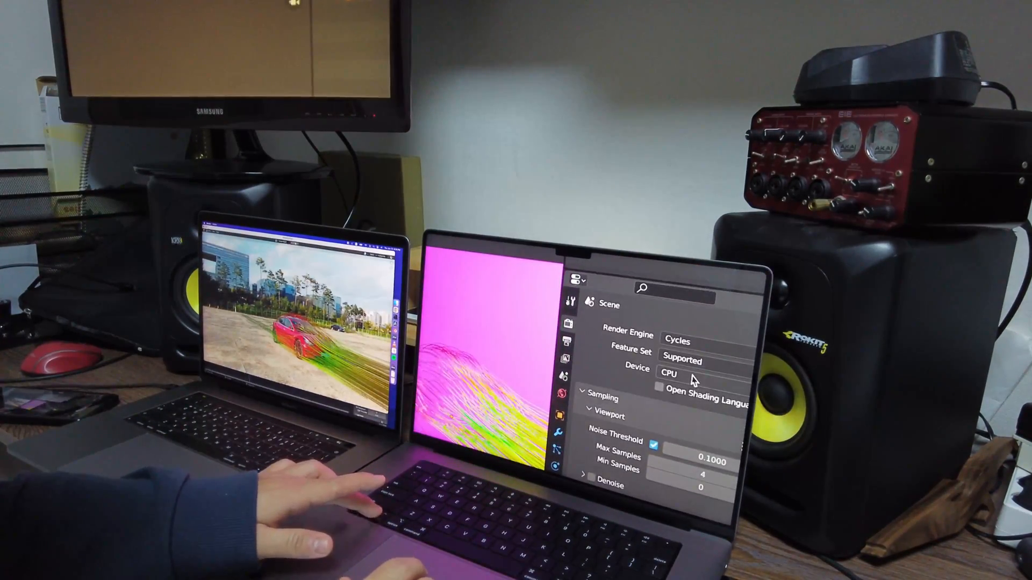
Select Suzanne and view its Subdivision modifier at viewport level 3 for a smooth render
click(671, 372)
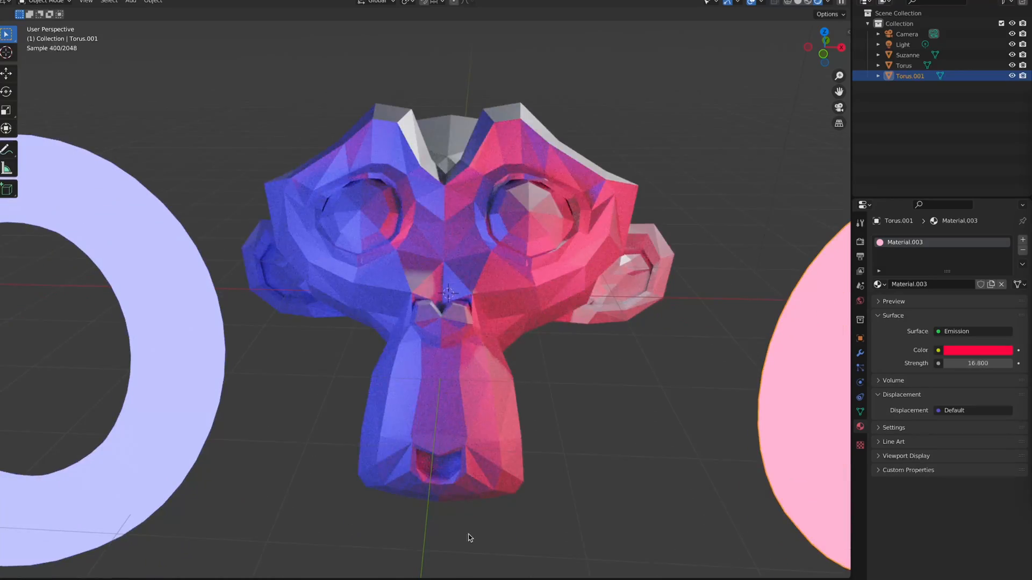
click(907, 55)
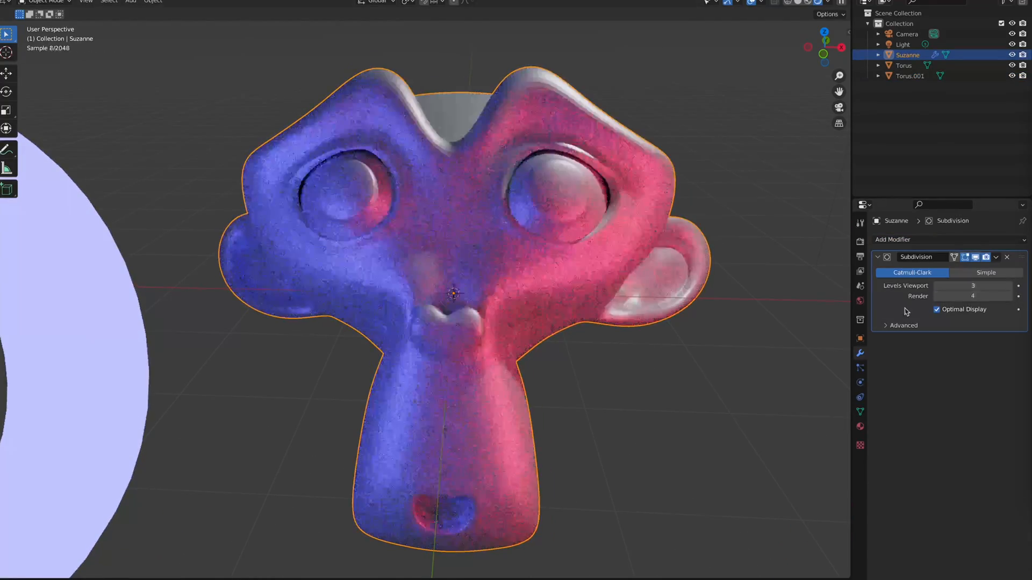